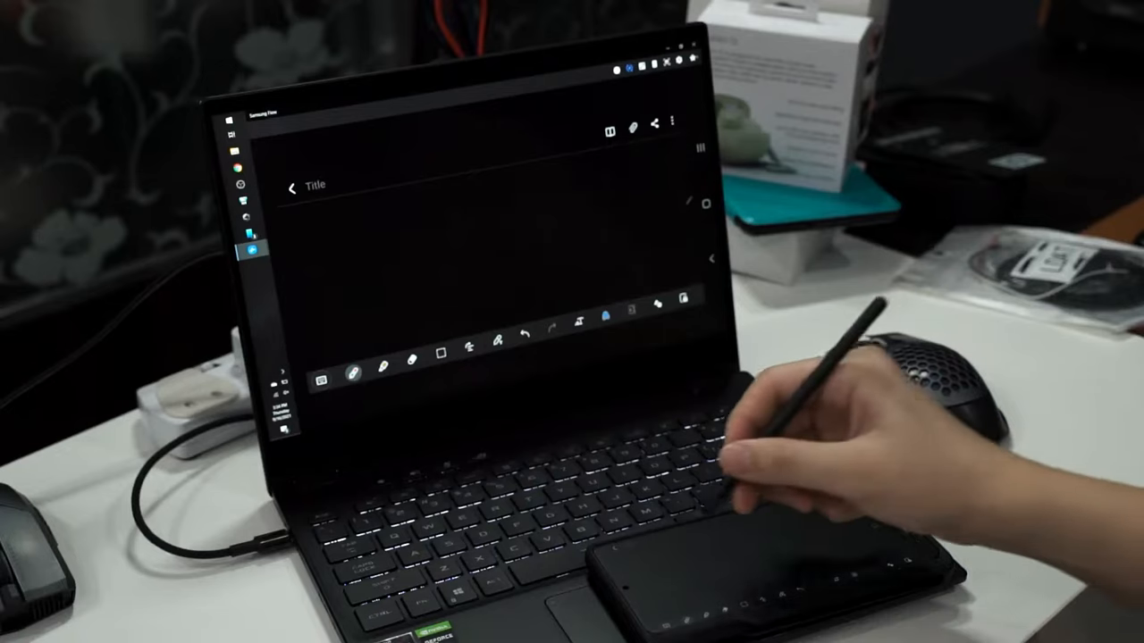
Step: Search Bing for 'samsung flow' and reach the Samsung Flow page's Download section on samsung.com
drag(331, 223, 357, 247)
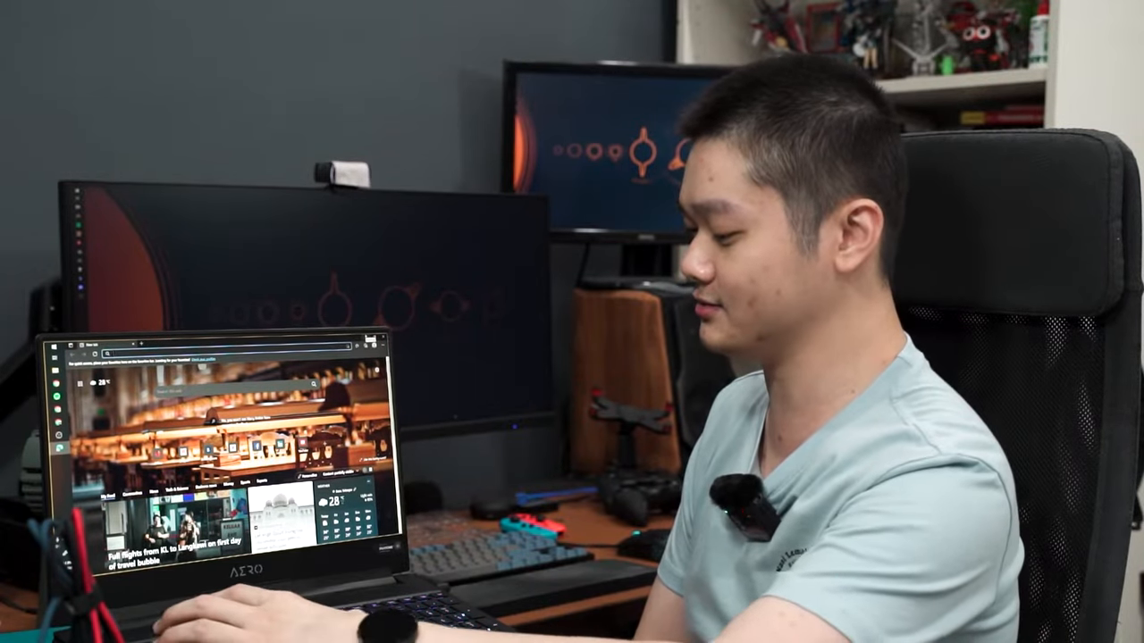
text(sams)
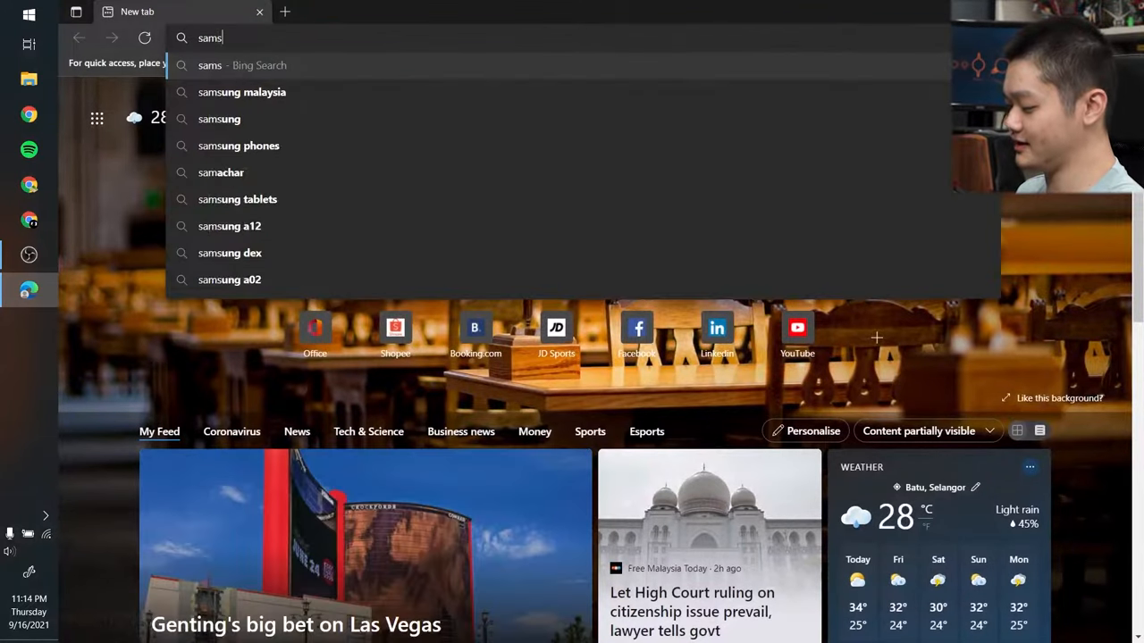
text(ung flo)
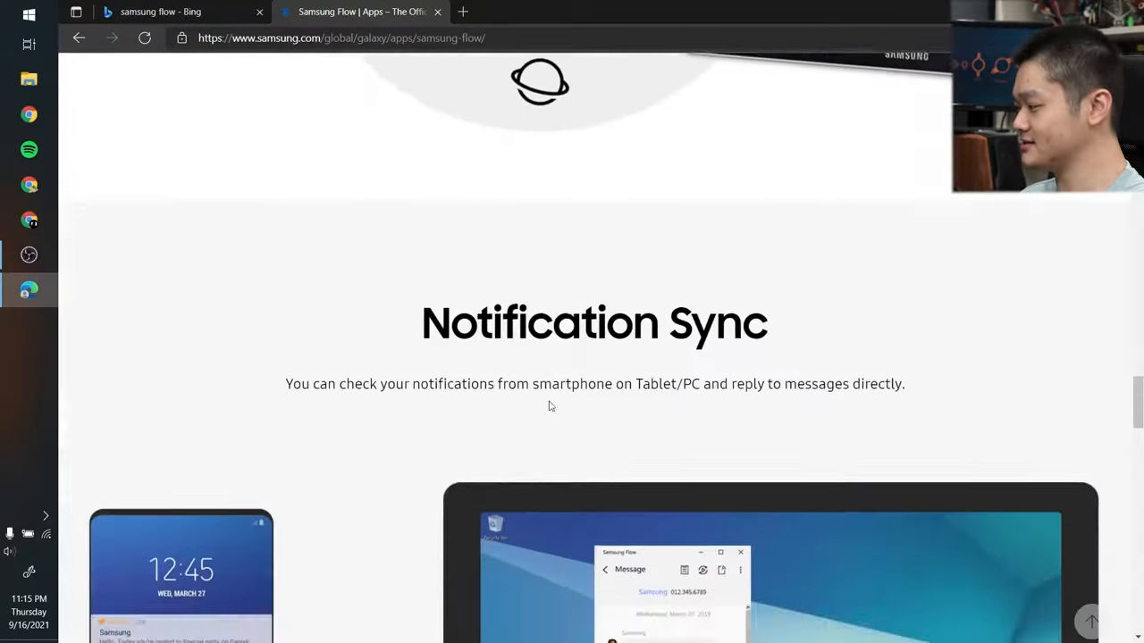
scroll(down, 3)
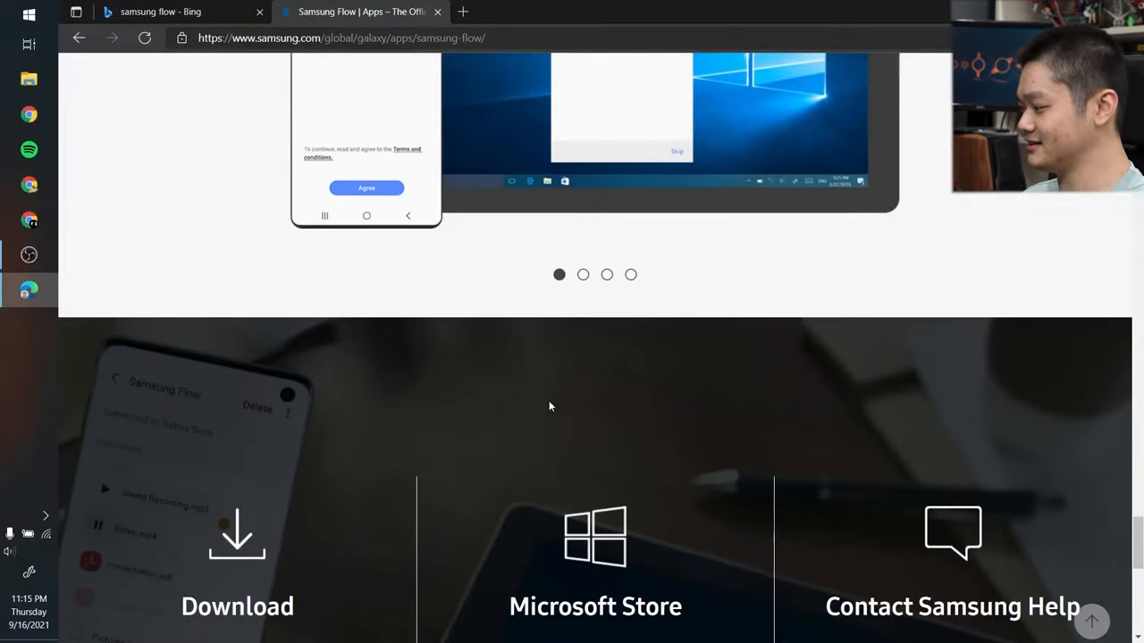
scroll(down, 3)
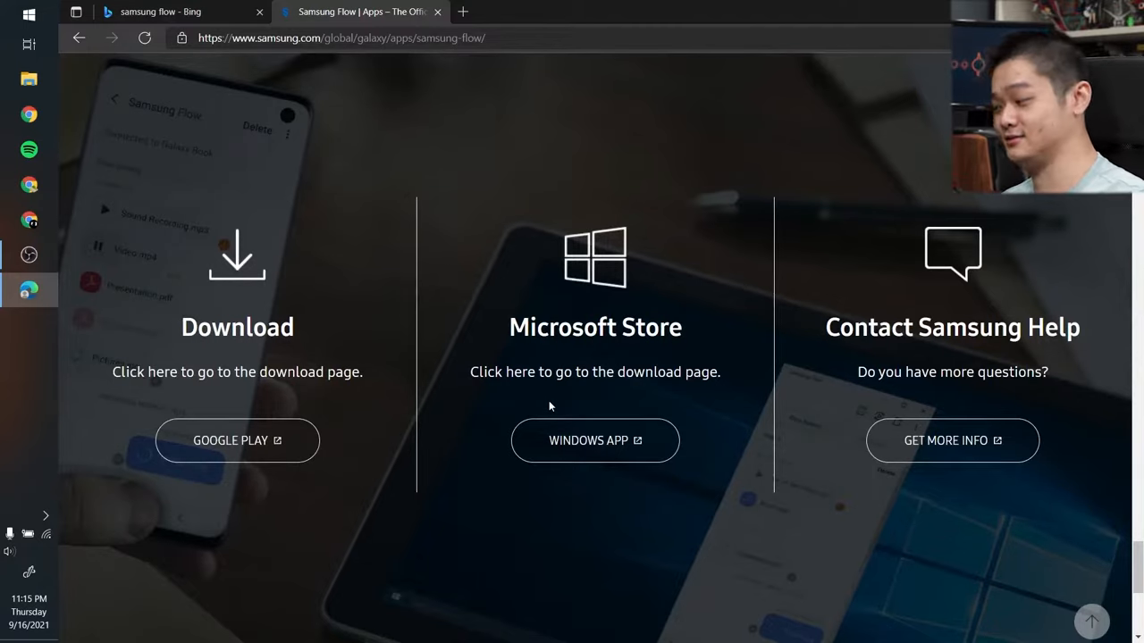
mouse_move(594, 440)
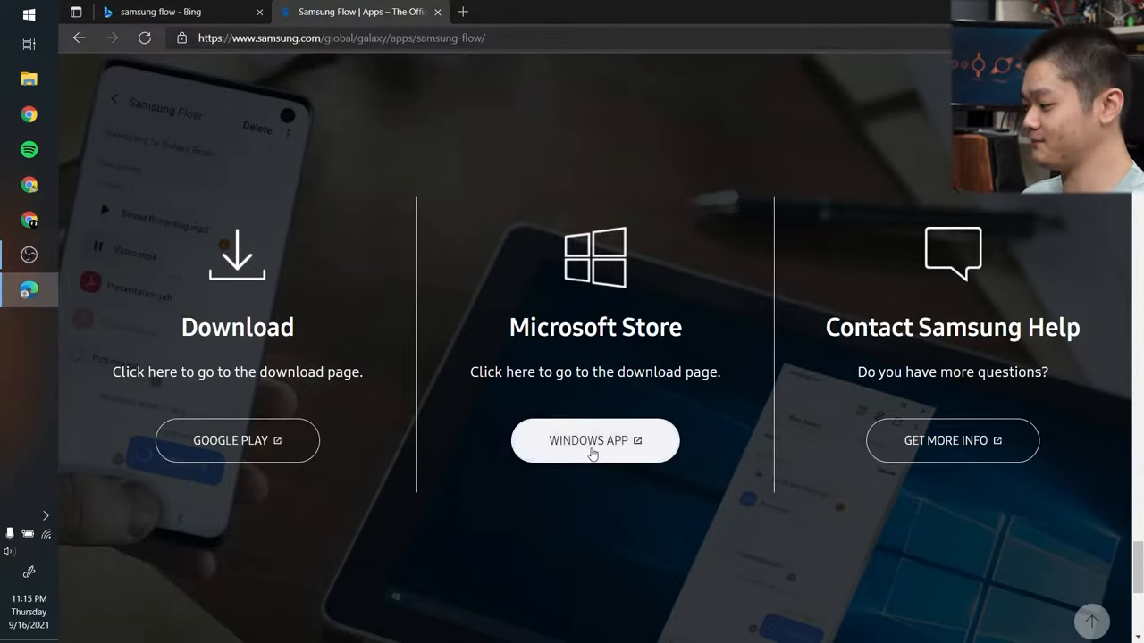
Step: Get the Samsung Flow Windows app from the Microsoft Store website and let it launch the Store app
click(595, 439)
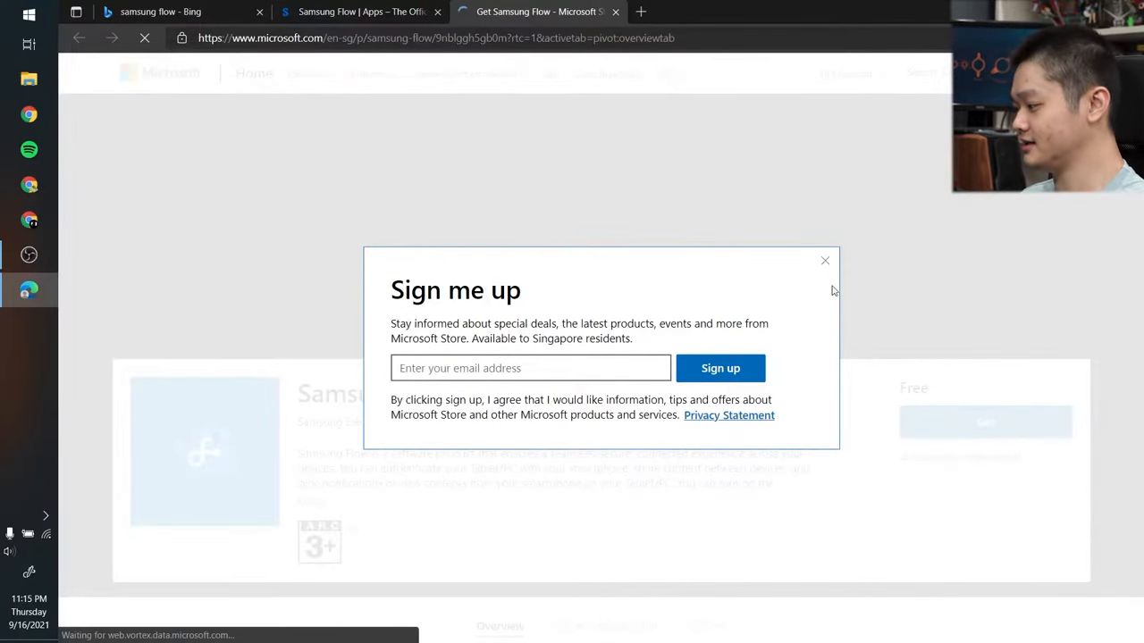
click(825, 261)
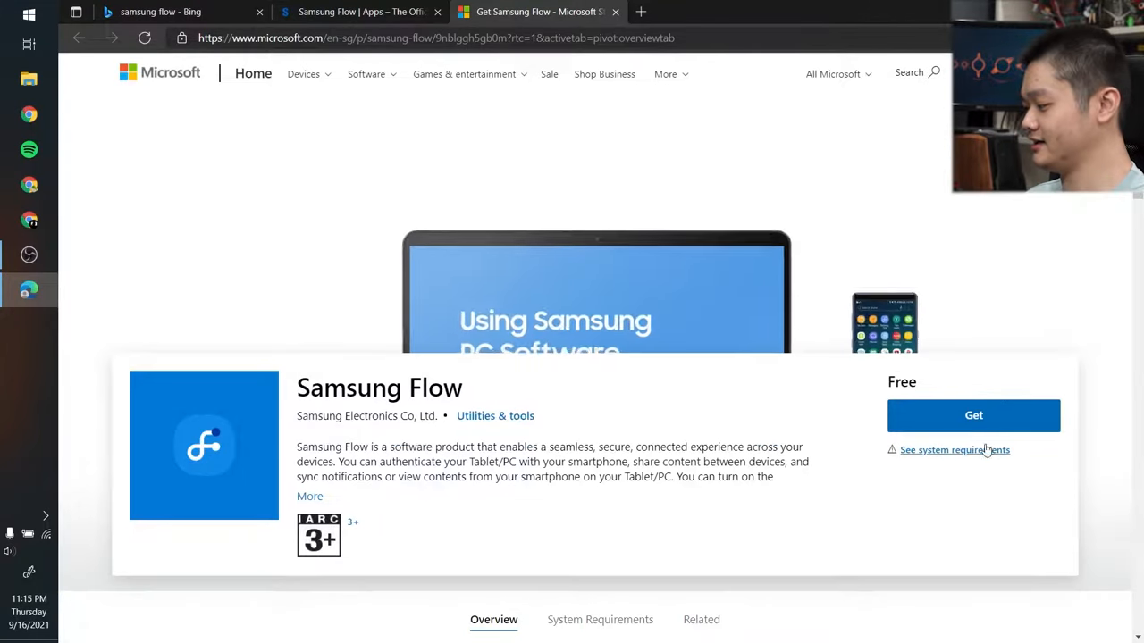
click(972, 415)
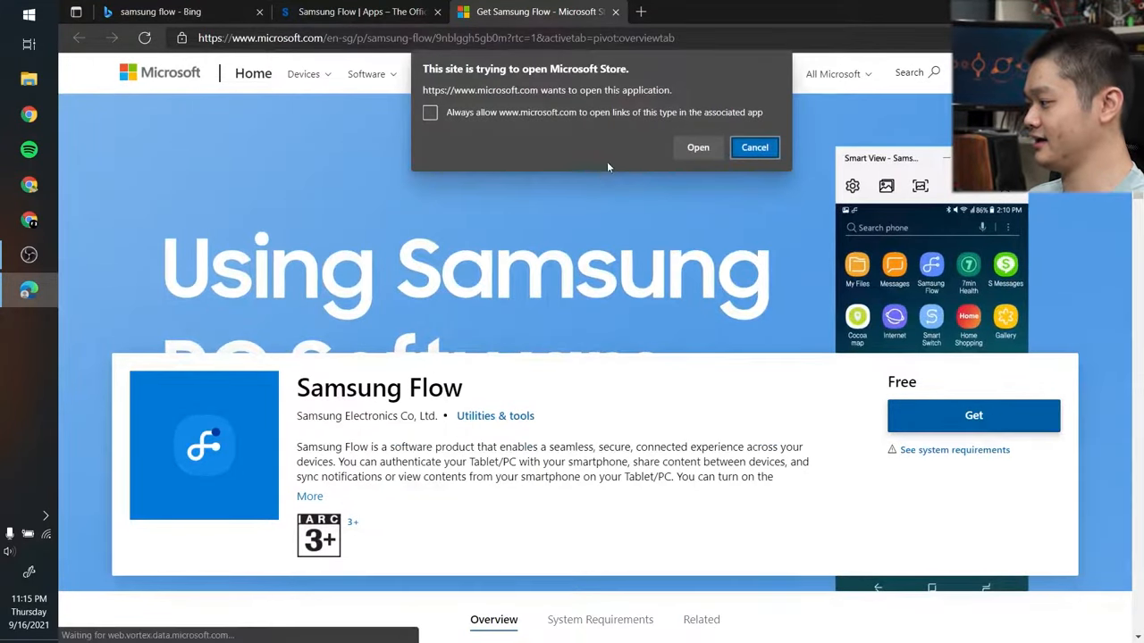
click(697, 146)
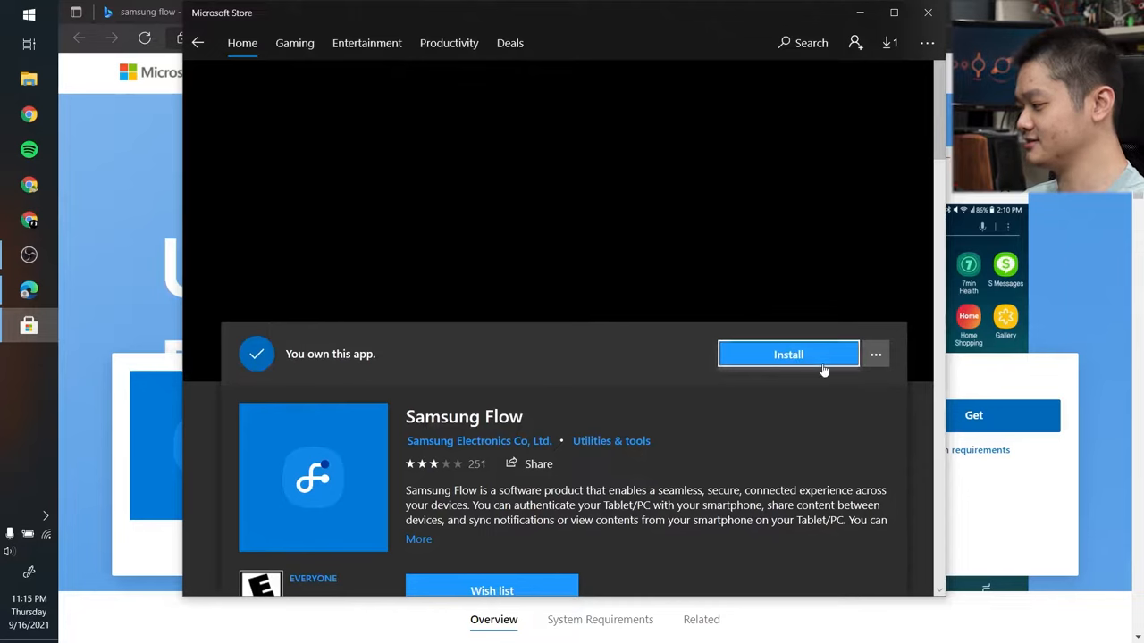
click(788, 353)
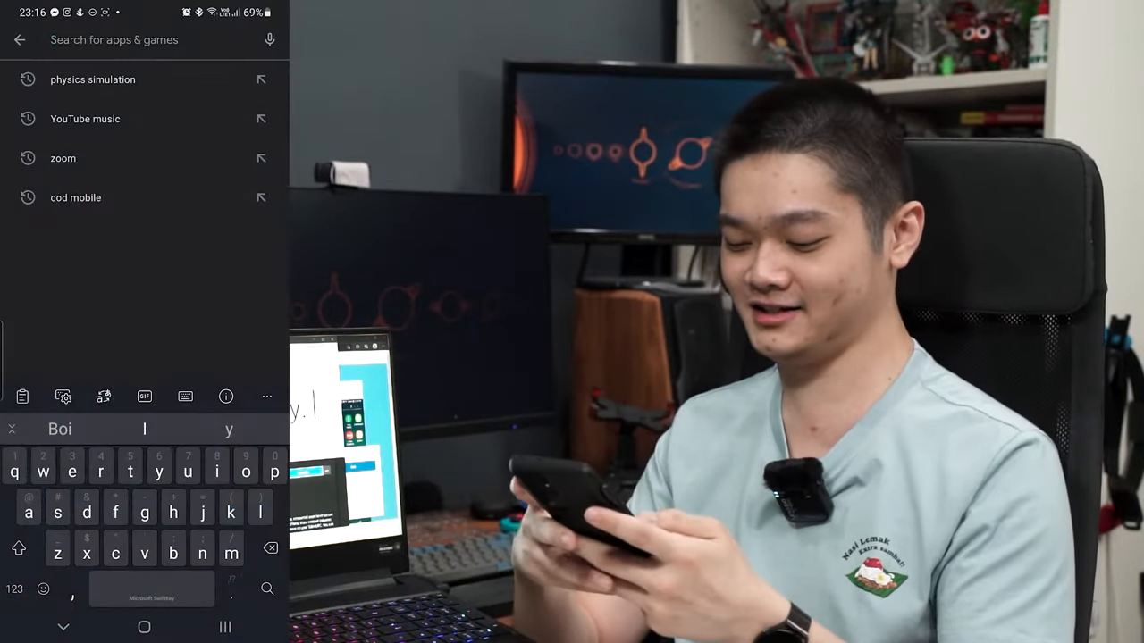
Step: Find and view the Samsung Flow listing in the Google Play Store
text(samsungf)
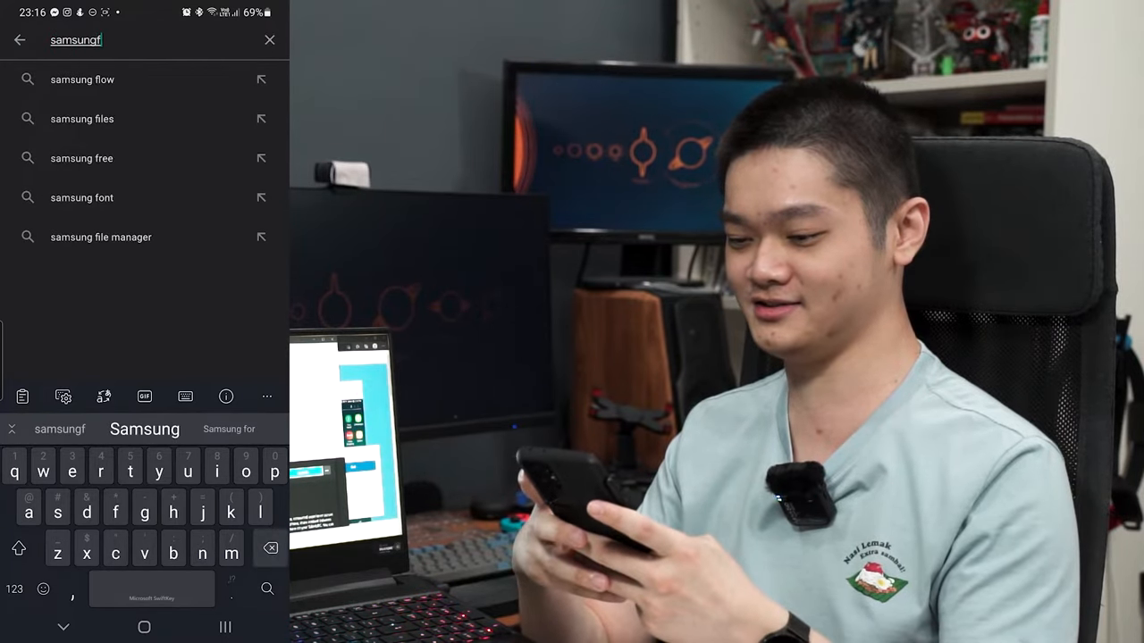
click(82, 79)
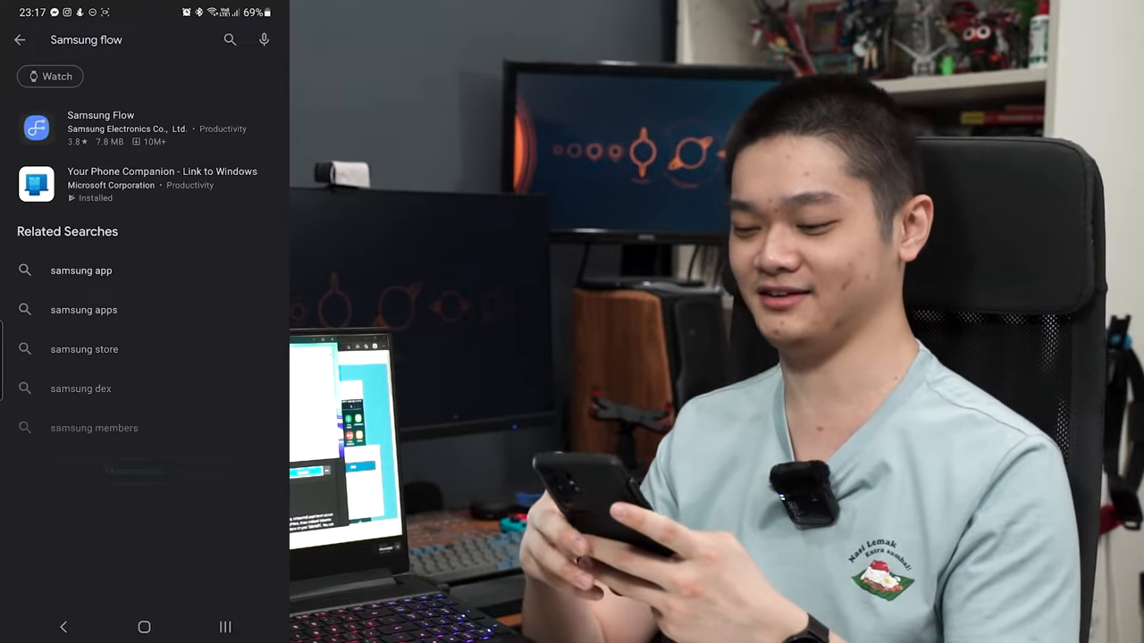
click(100, 129)
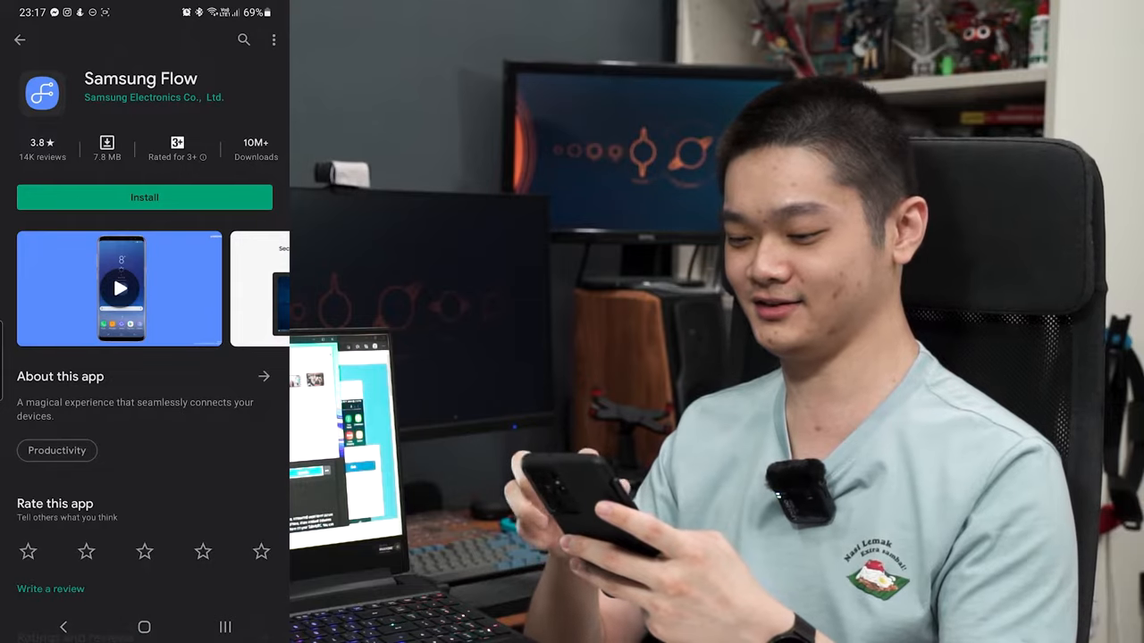
Step: Install Samsung Flow on the phone, launch it and agree to its terms
click(143, 197)
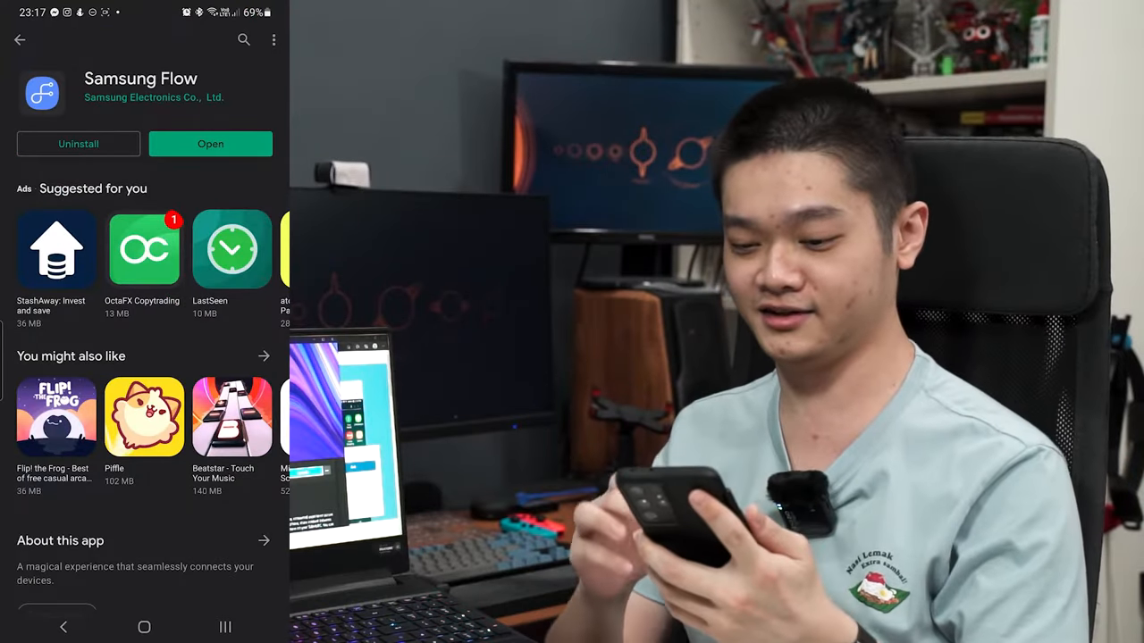
click(211, 143)
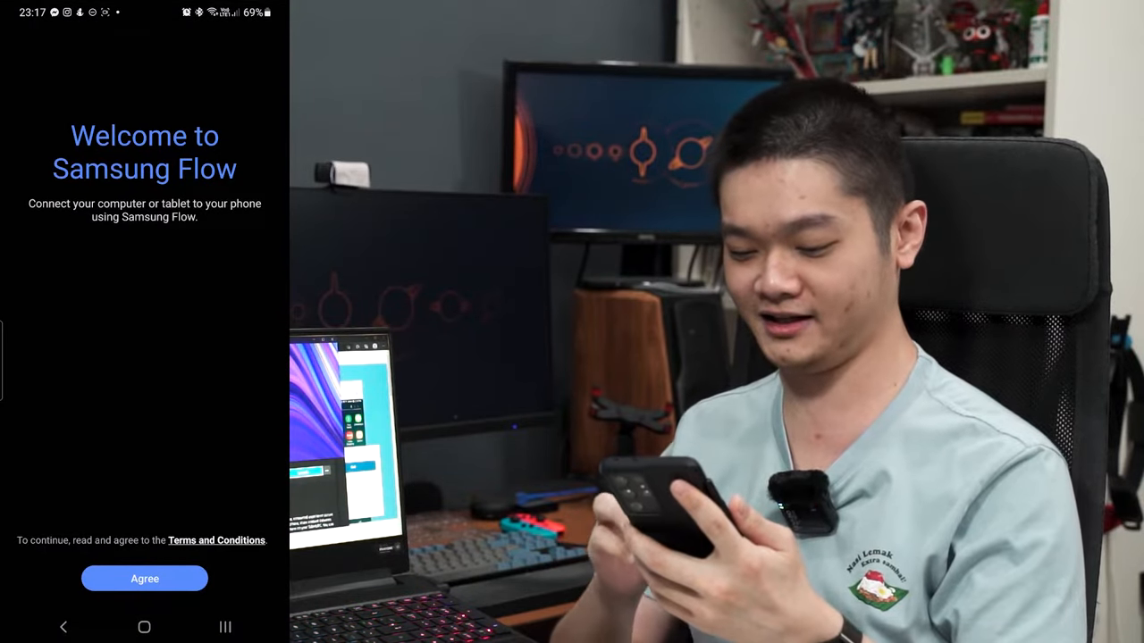
click(143, 579)
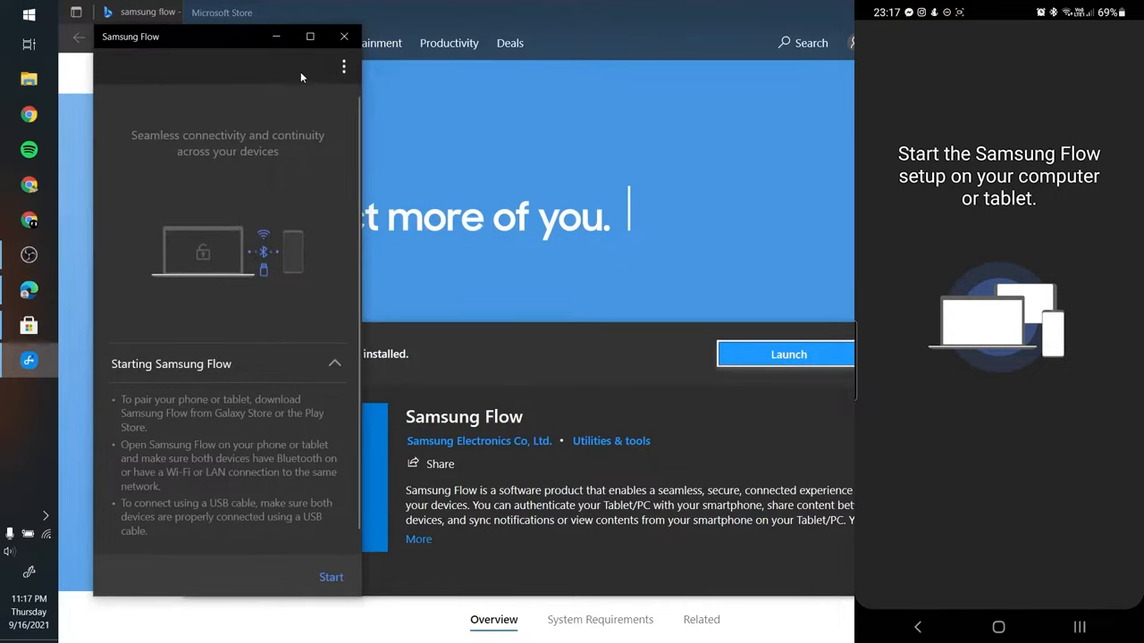
Step: Maximize Samsung Flow and start searching for devices, finding the S21 Ultra
click(311, 36)
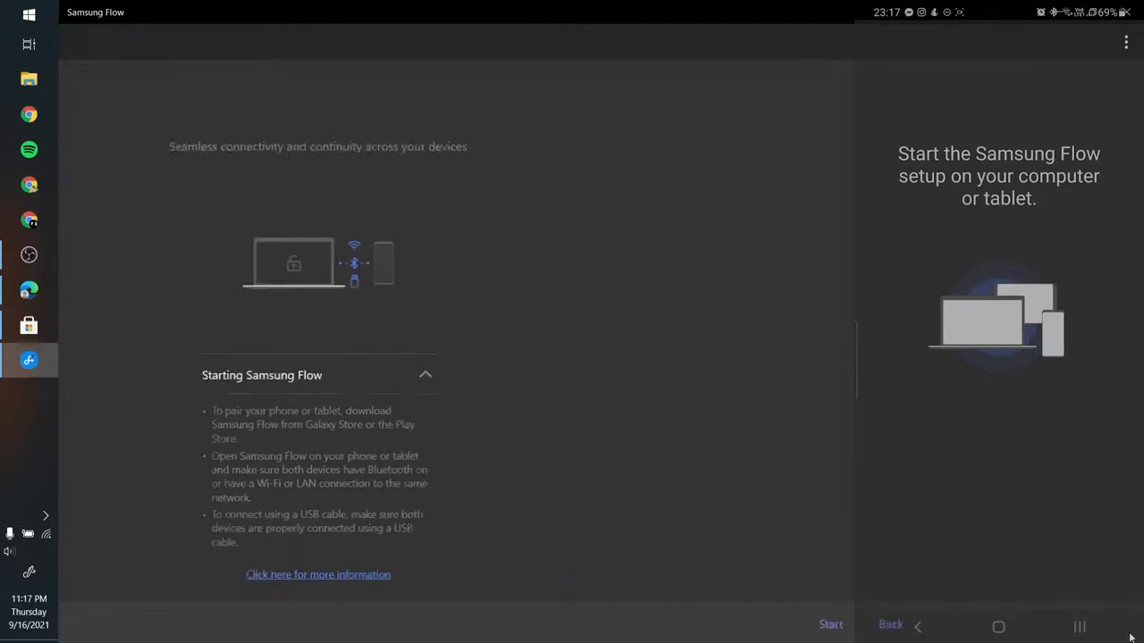
click(829, 623)
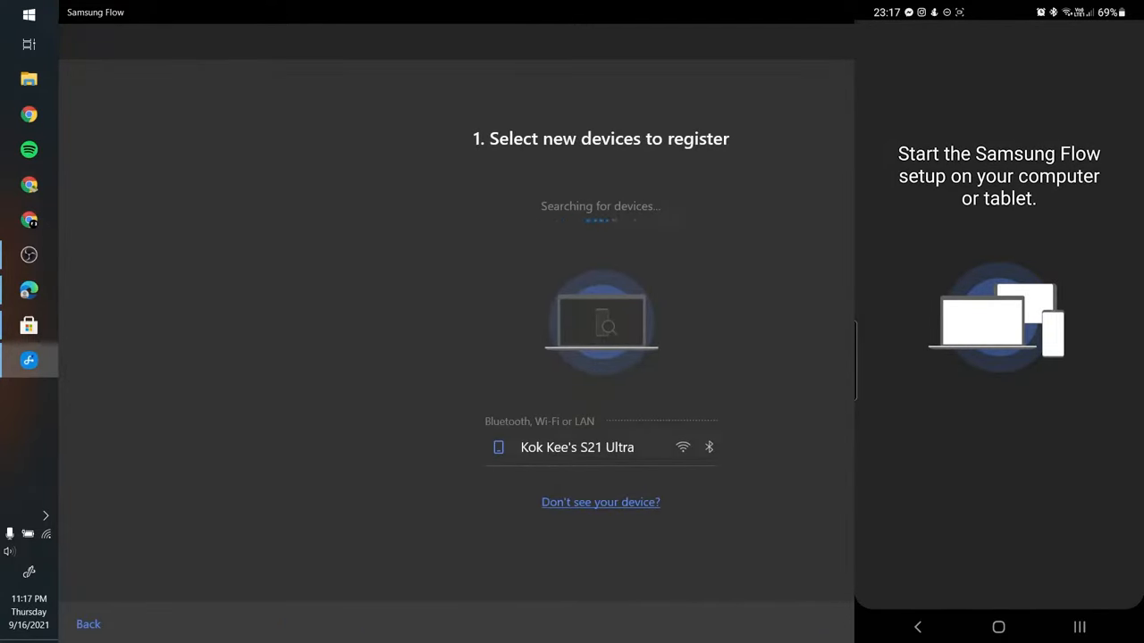